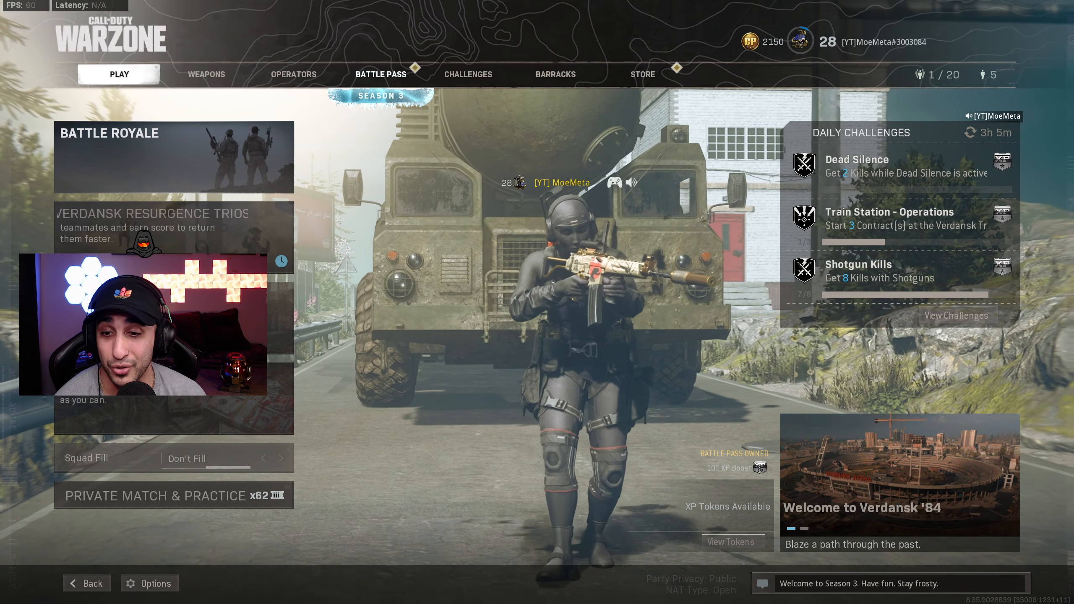
# - Open Options, review the General settings (120 field of view), then switch to Graphics
pyautogui.click(149, 583)
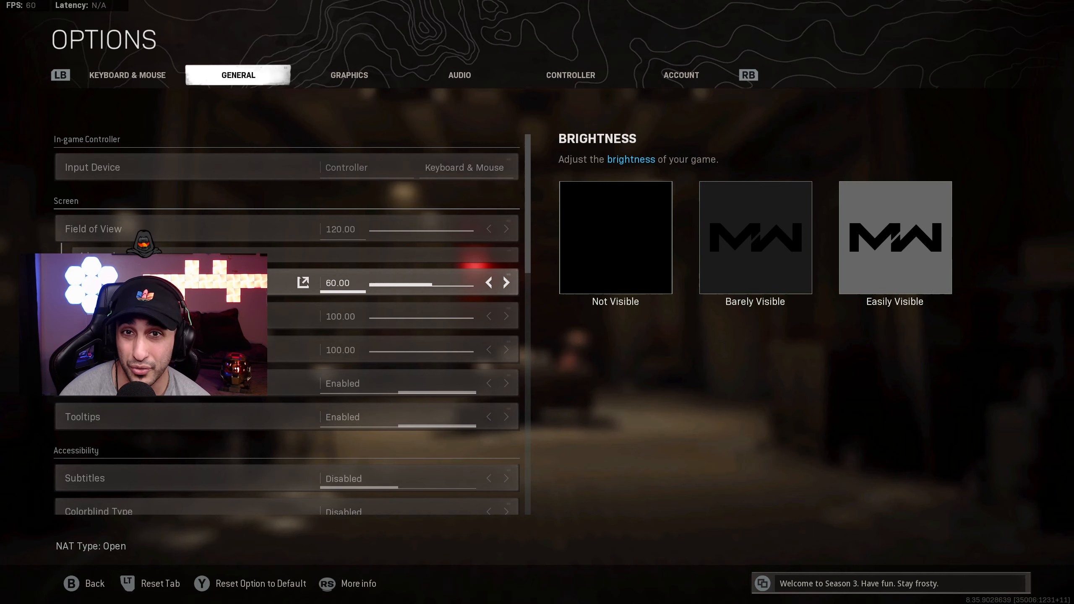
pyautogui.click(349, 75)
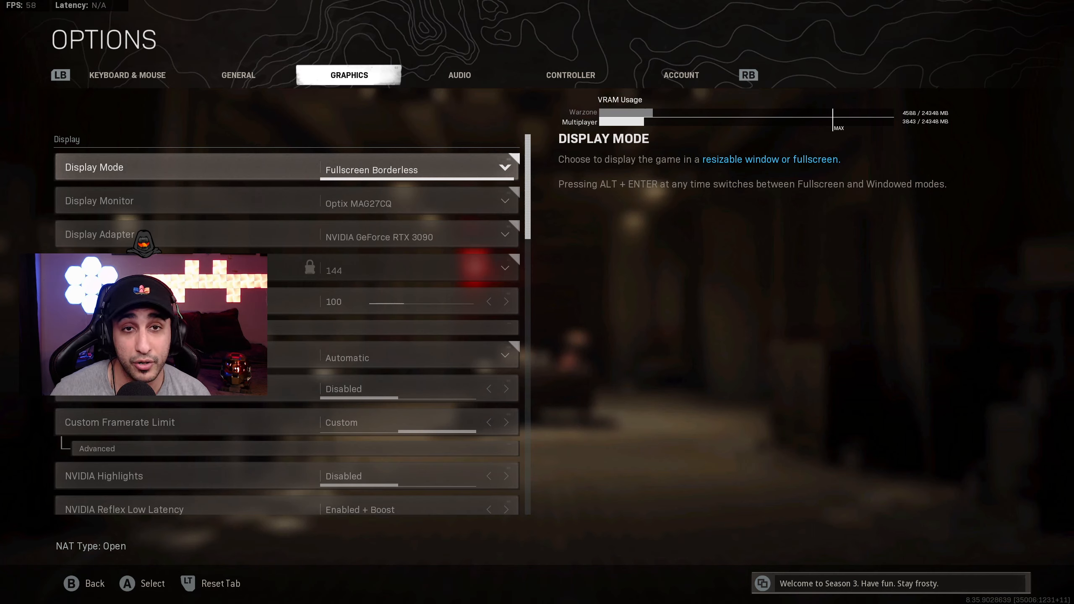
# - Expand the Advanced framerate limits (144/60/30) and scroll past NVIDIA Reflex to Details & Textures
pyautogui.click(418, 169)
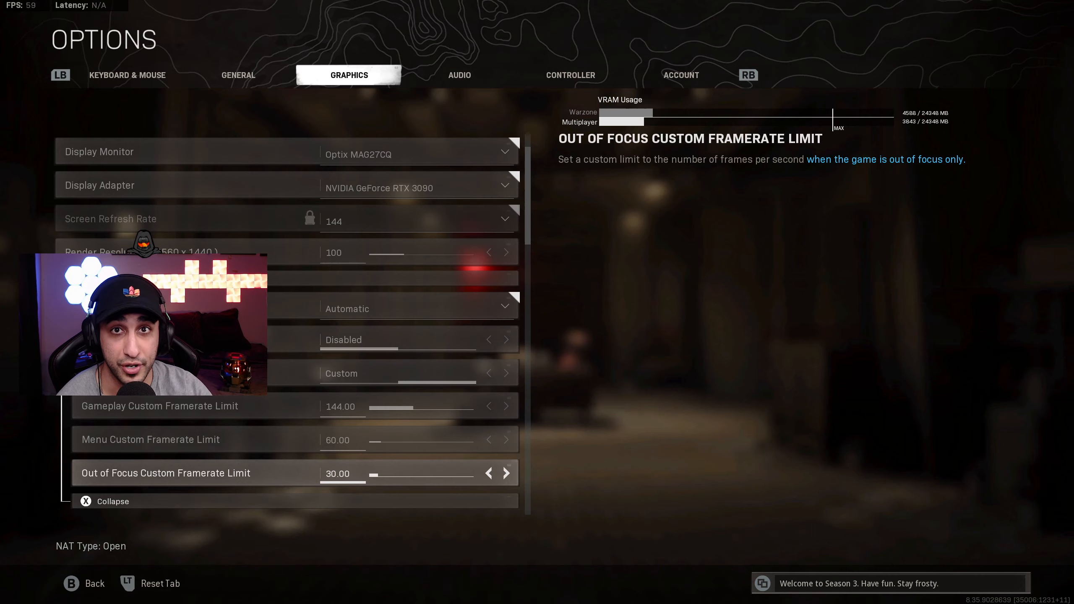
pyautogui.scroll(-3)
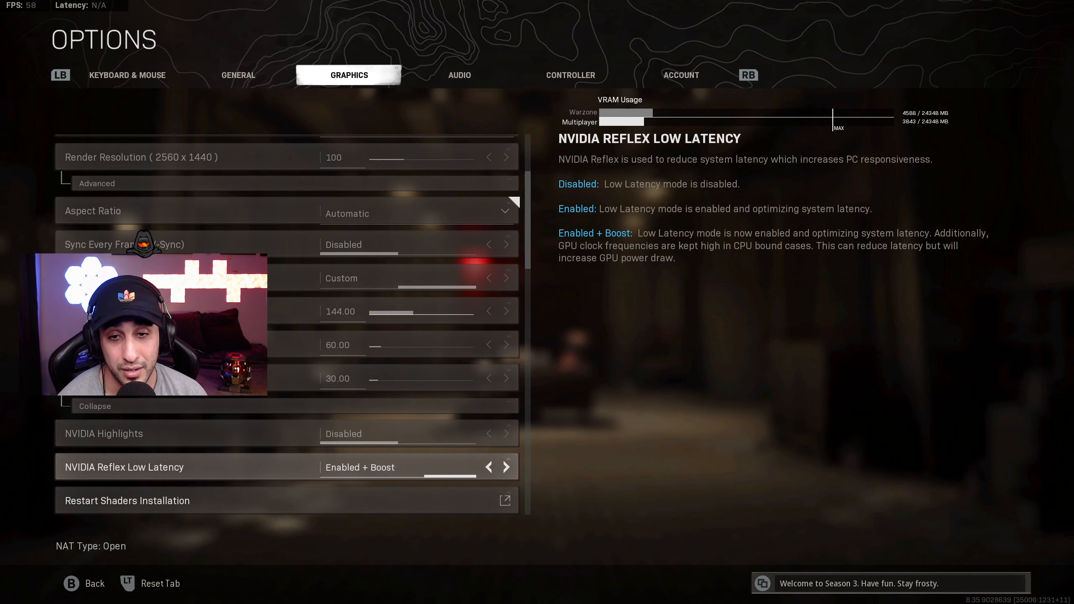
pyautogui.scroll(-3)
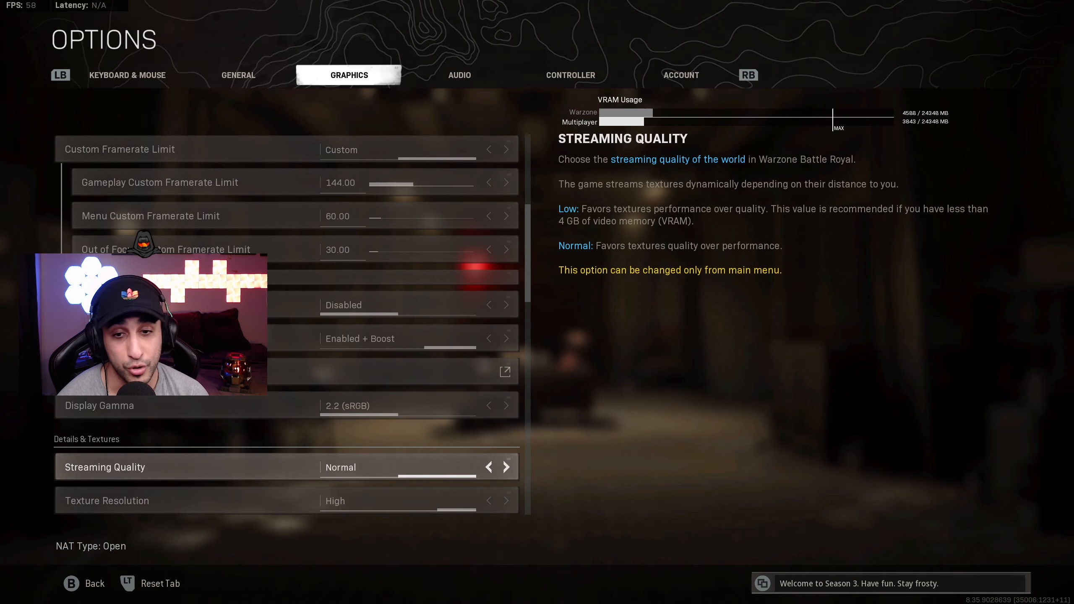
# - Scroll through Details & Textures (High textures, 16 GB cache) and Shadow & Lighting
pyautogui.scroll(-3)
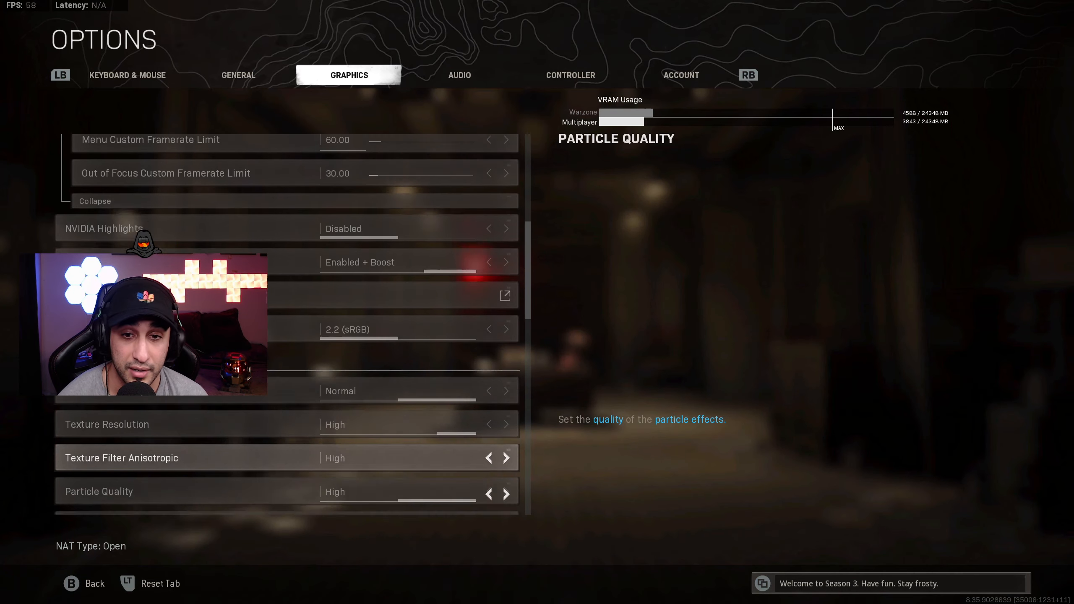
pyautogui.scroll(-3)
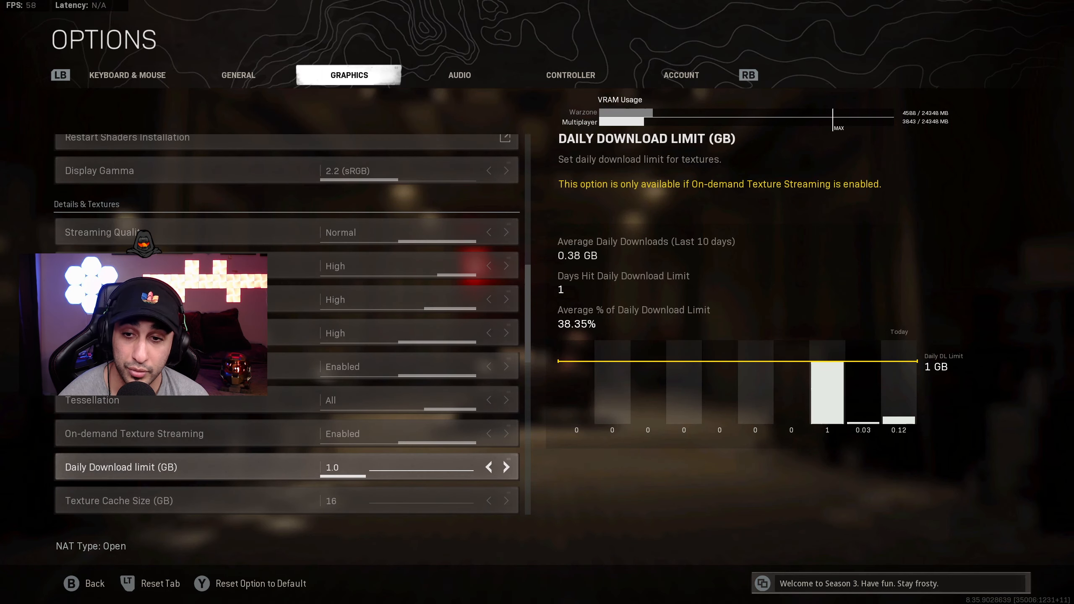
pyautogui.scroll(-3)
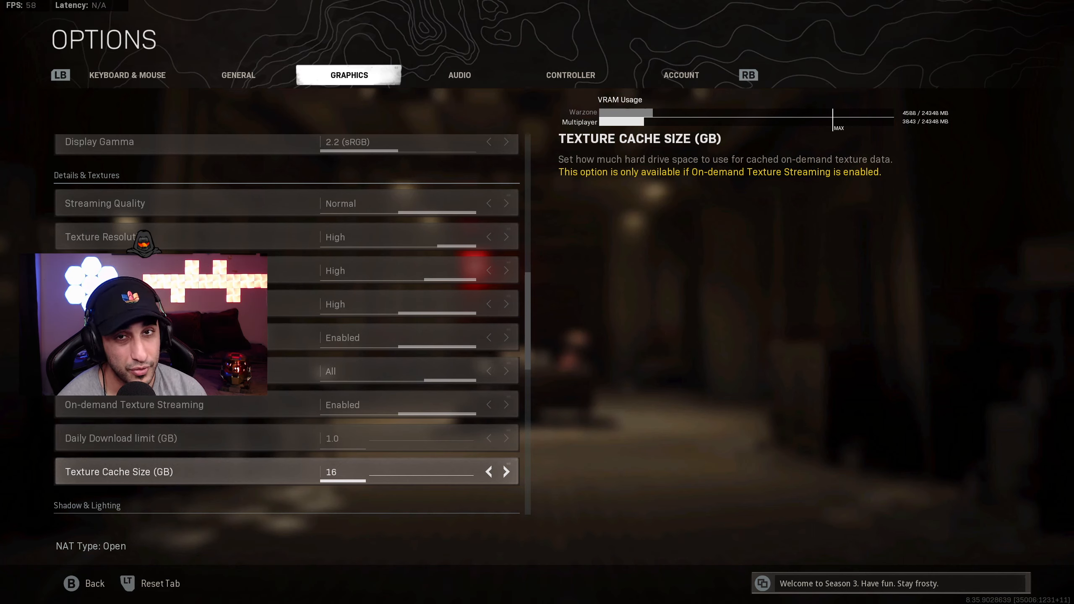
pyautogui.scroll(-3)
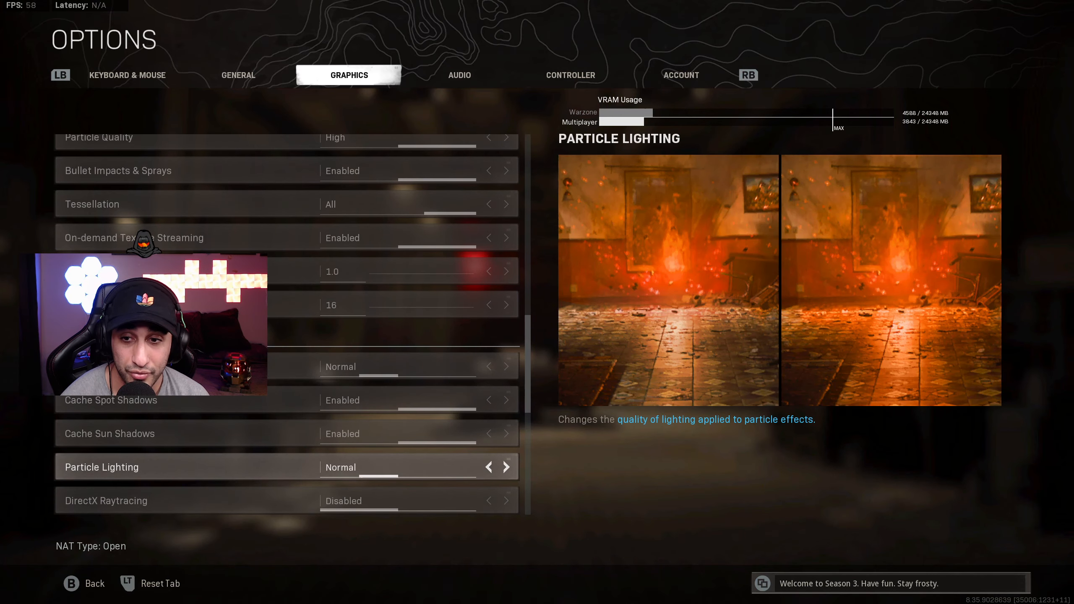
pyautogui.scroll(-3)
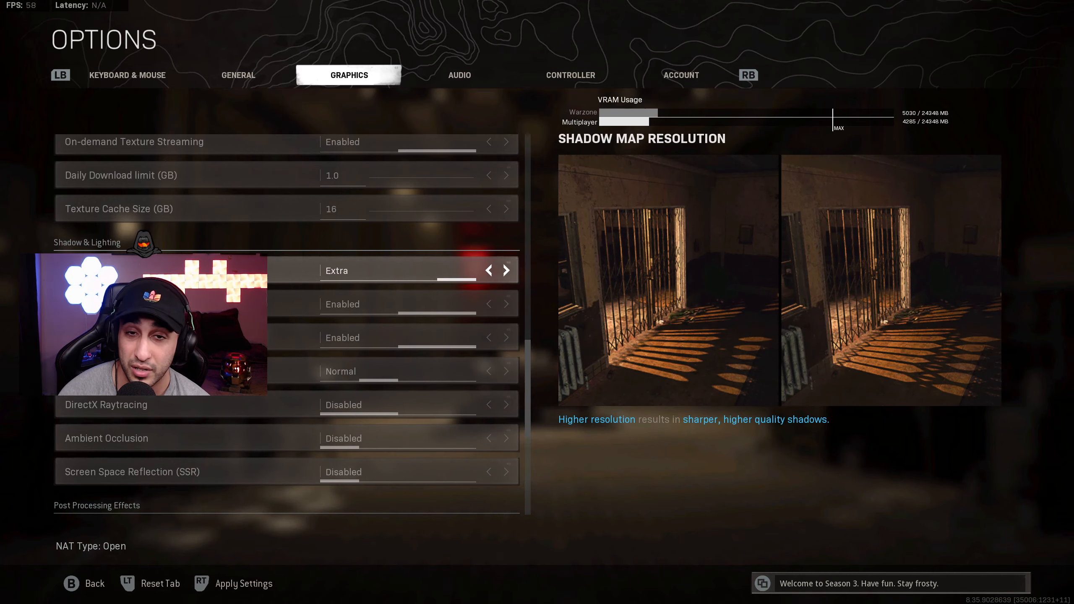
# - Set Shadow Map Resolution back to Normal
pyautogui.click(489, 270)
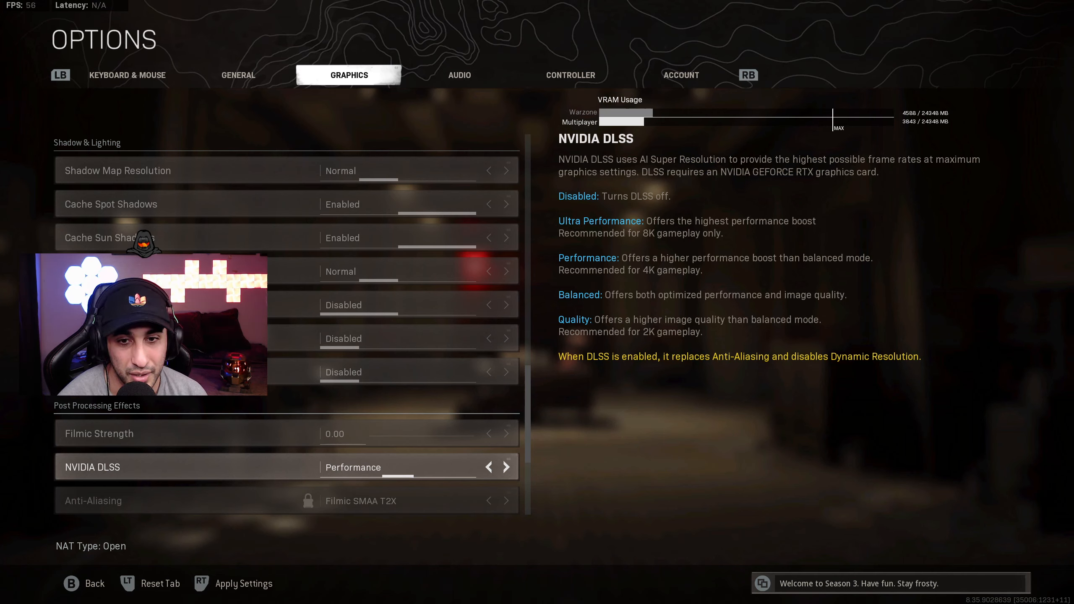
pyautogui.click(505, 466)
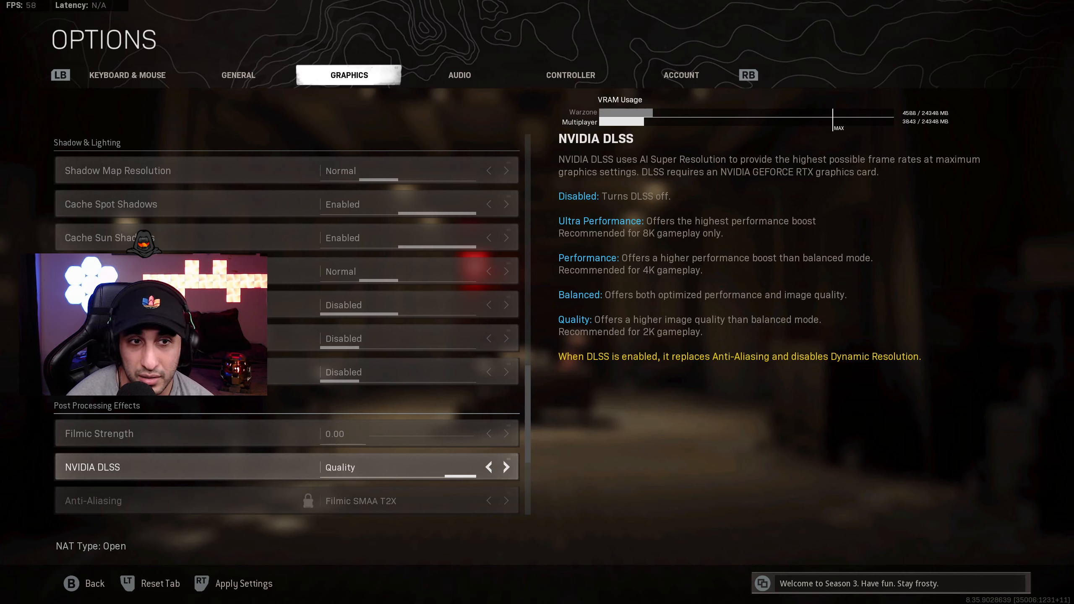
pyautogui.click(488, 466)
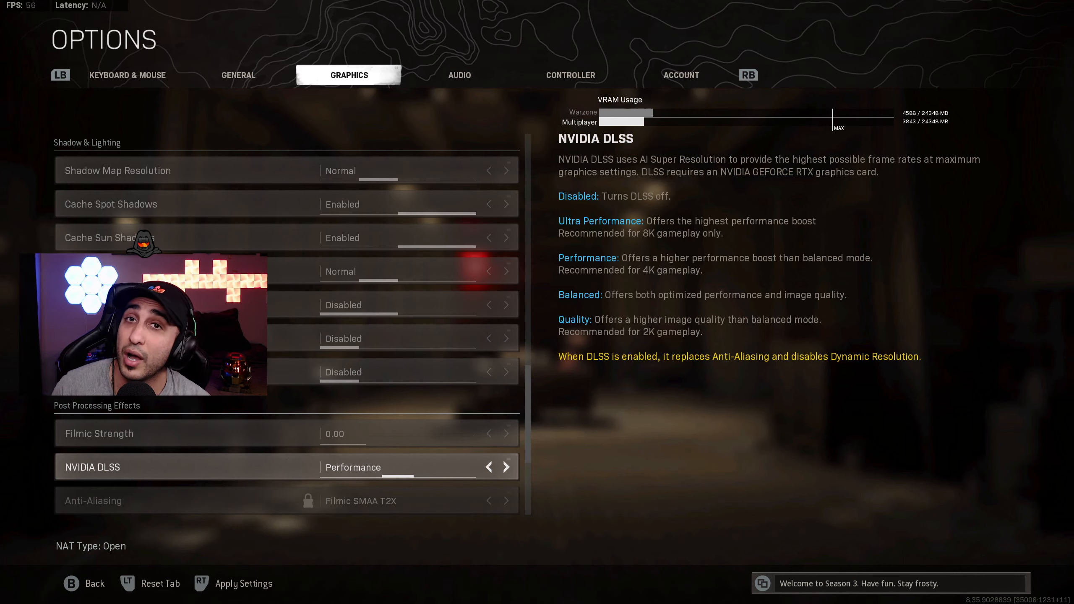
pyautogui.scroll(-3)
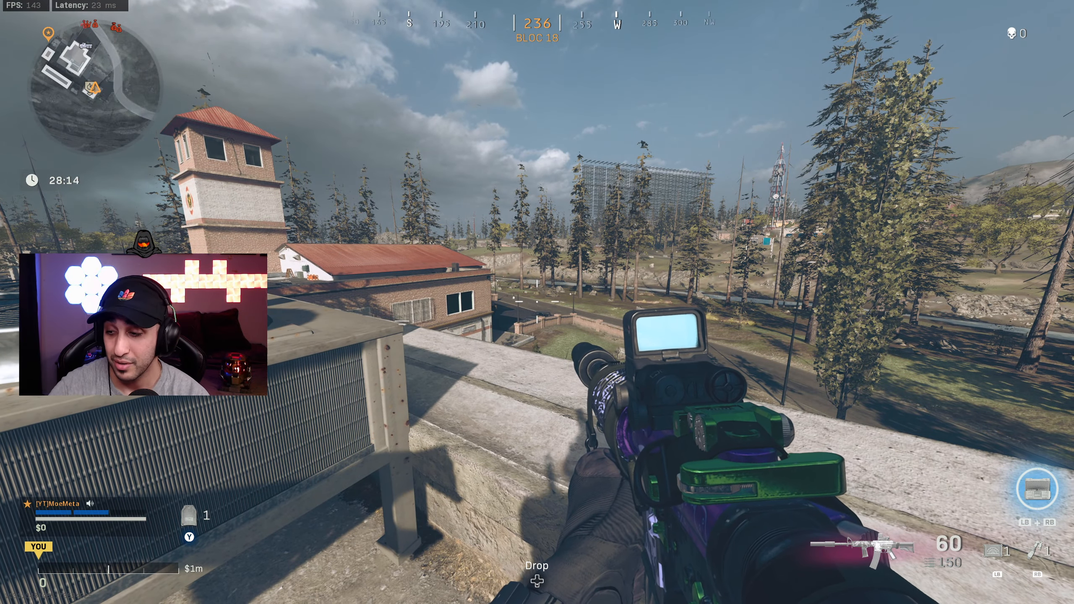
# - Press Alt+Z during the match to toggle the GeForce Experience overlay
pyautogui.press('alt+z')
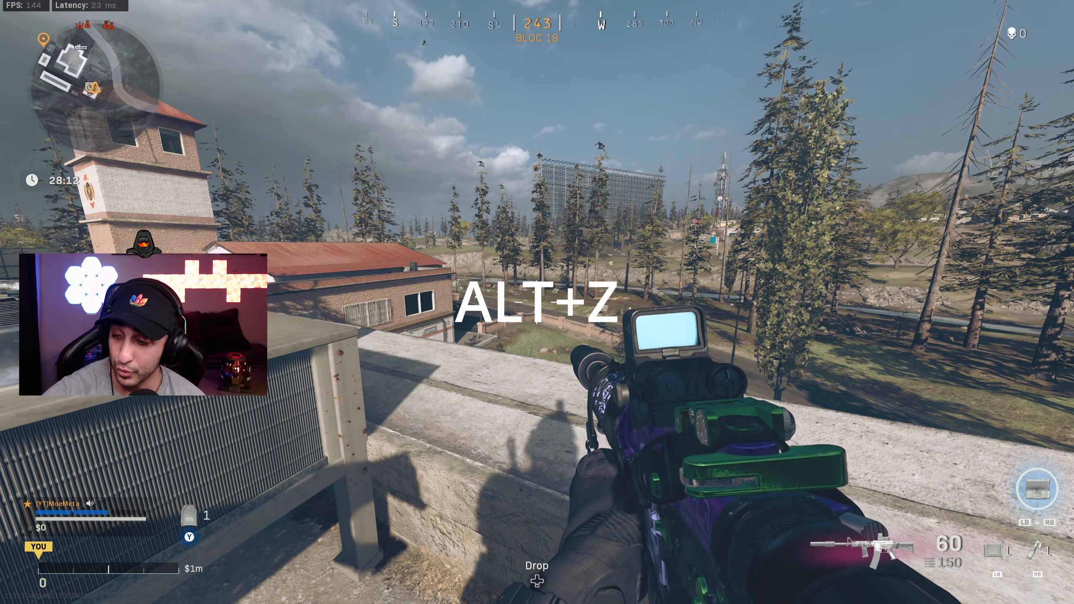
pyautogui.press('alt+z')
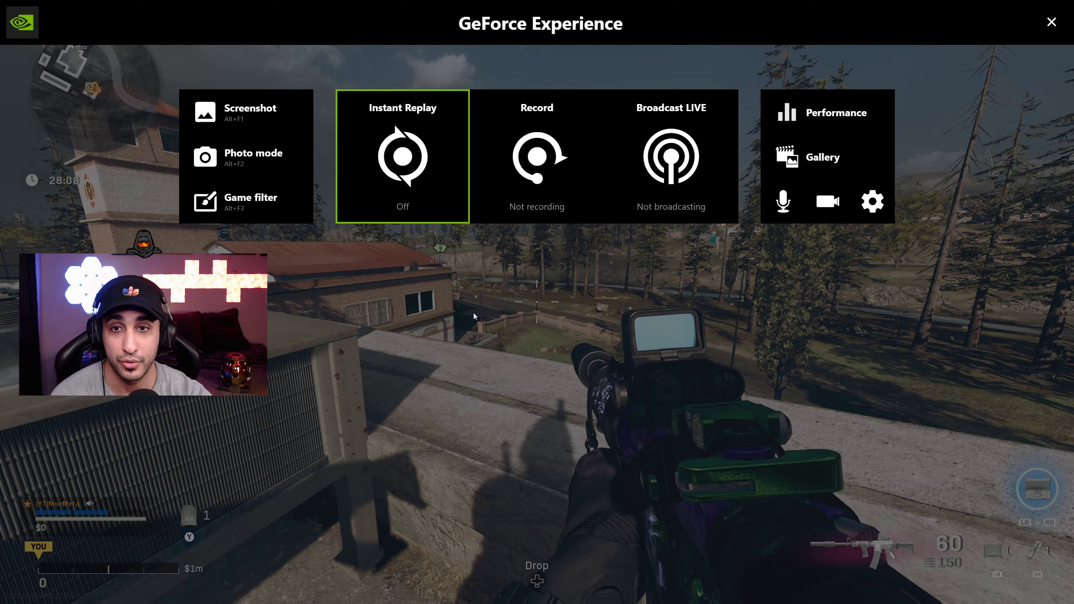
# - Open Game filter, view style 1's filters, then select empty style 2 and add Brightness/Contrast
pyautogui.click(235, 202)
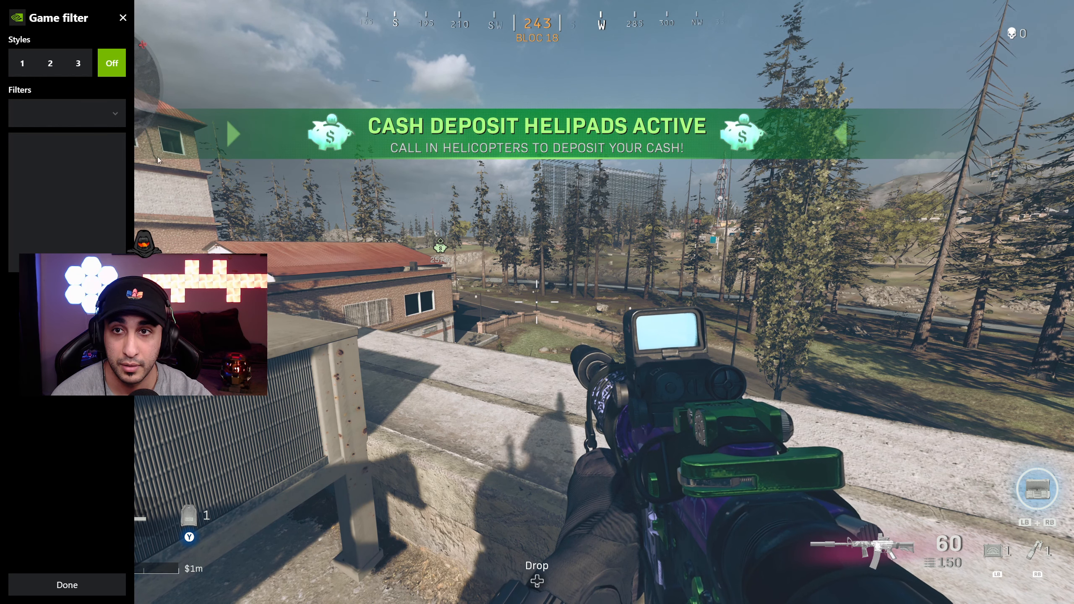
pyautogui.click(21, 63)
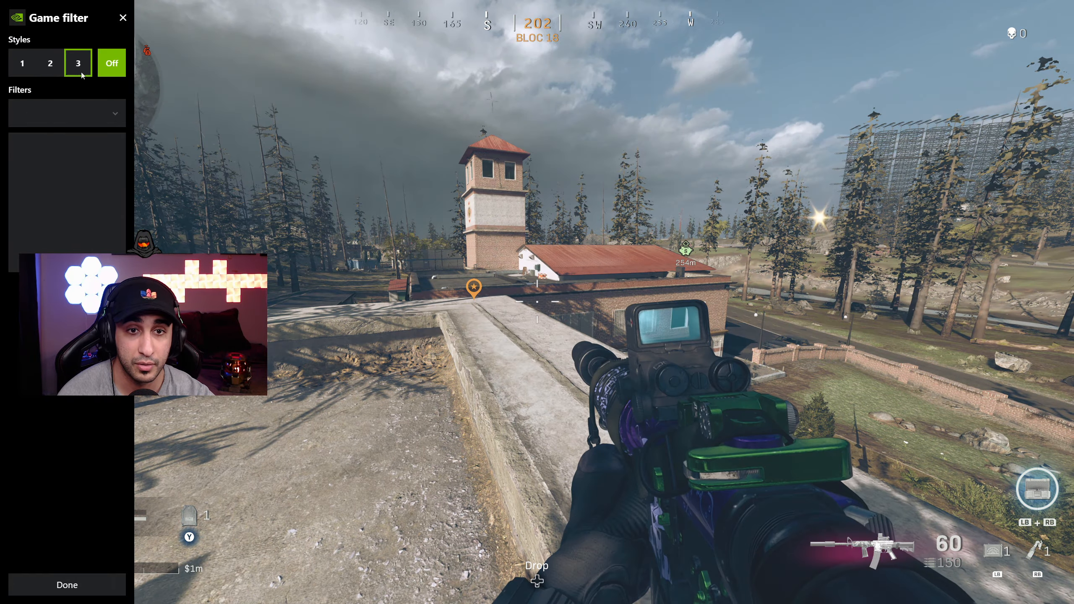
pyautogui.click(21, 63)
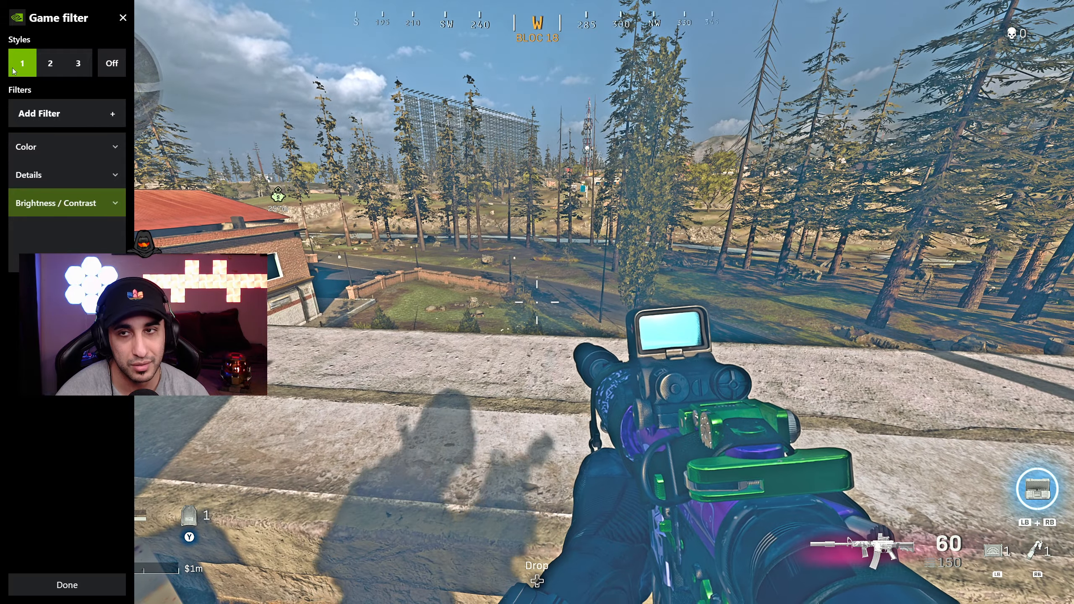
pyautogui.click(49, 63)
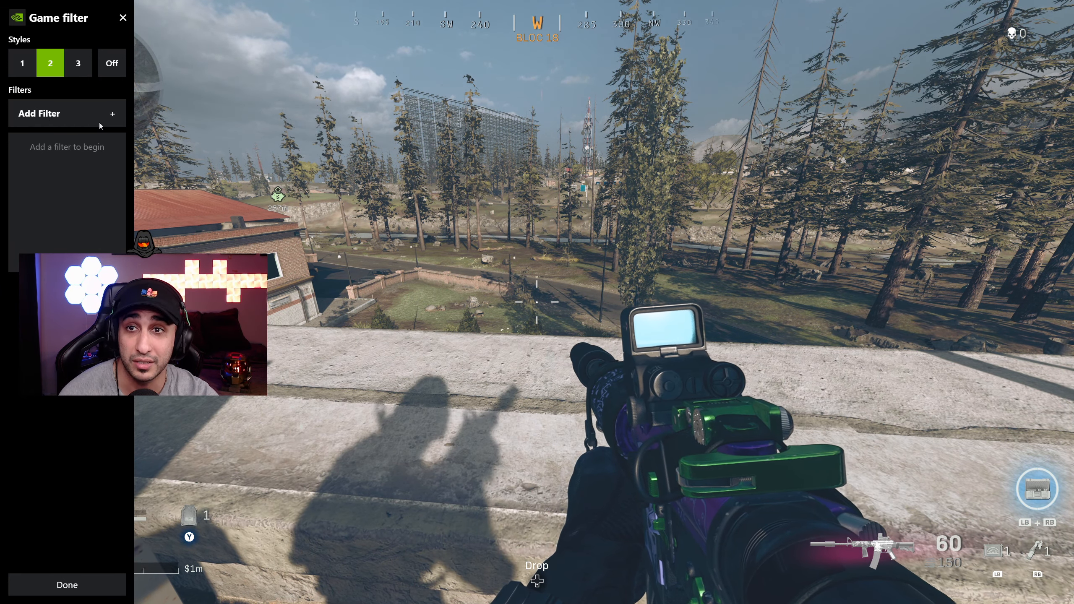
pyautogui.click(66, 114)
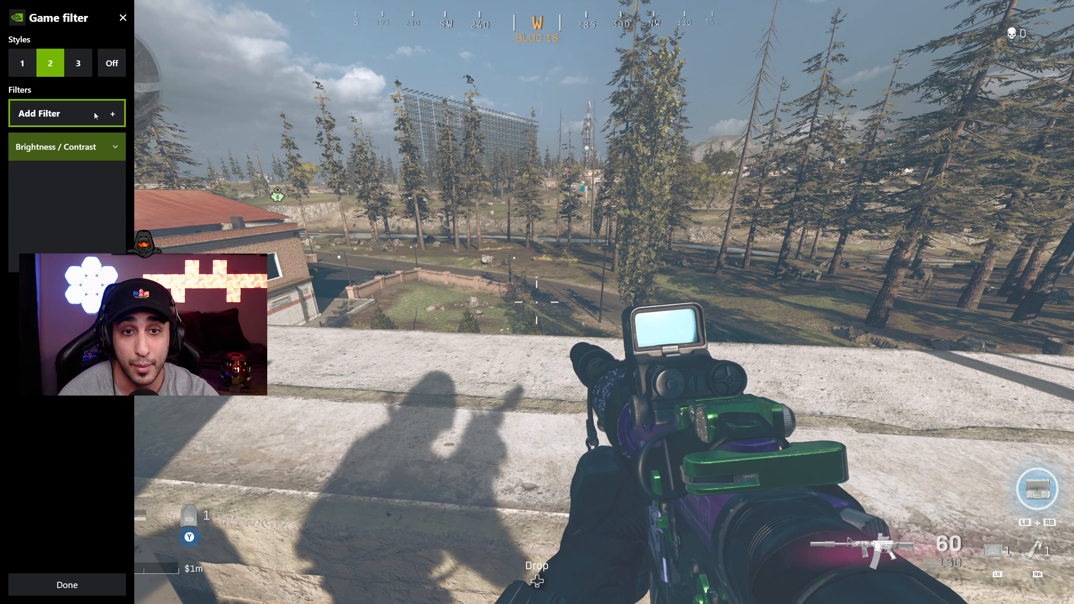
# - Add Details and Color filters to style 2, toggling Off and style 2 to compare
pyautogui.click(66, 113)
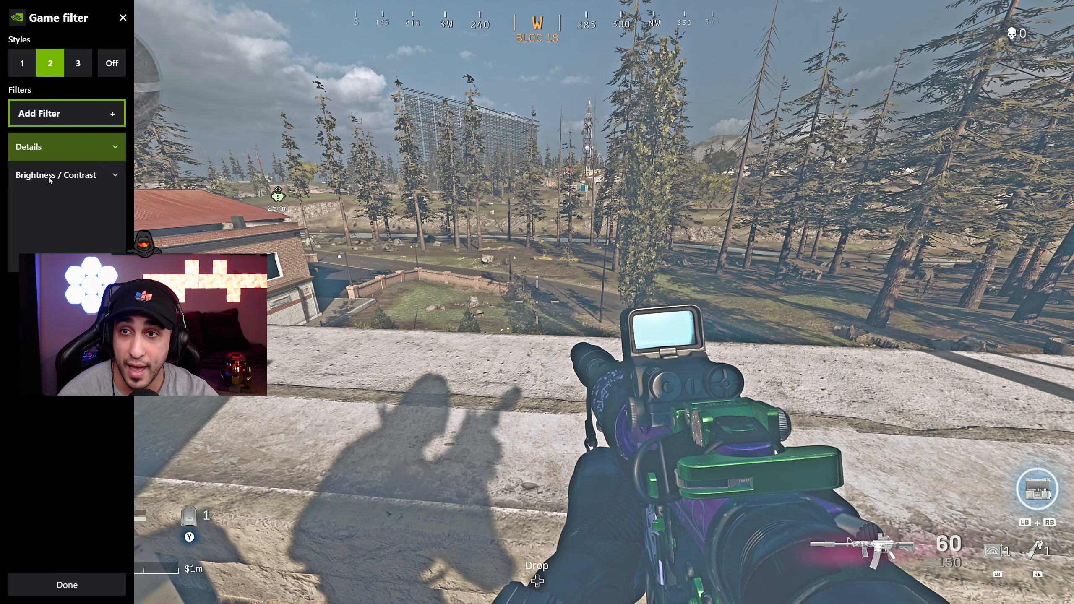
pyautogui.click(66, 114)
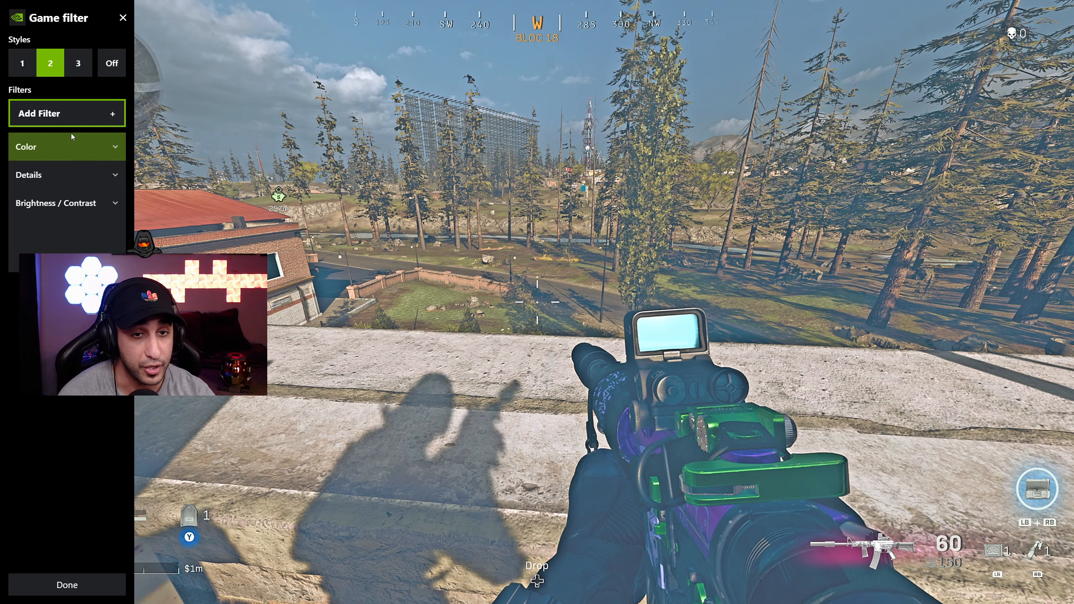
pyautogui.click(110, 62)
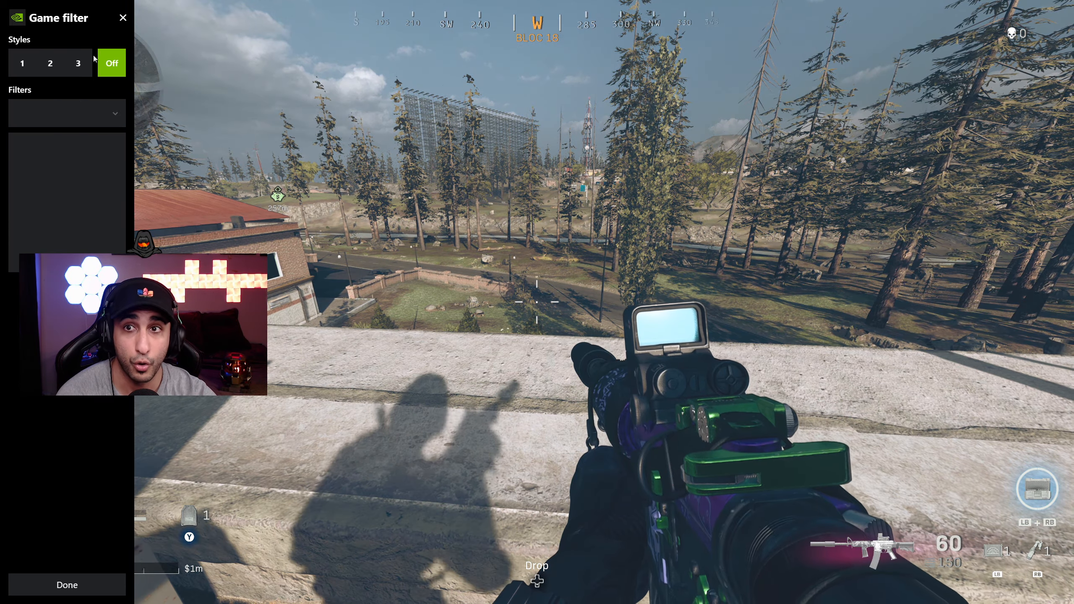
pyautogui.click(49, 63)
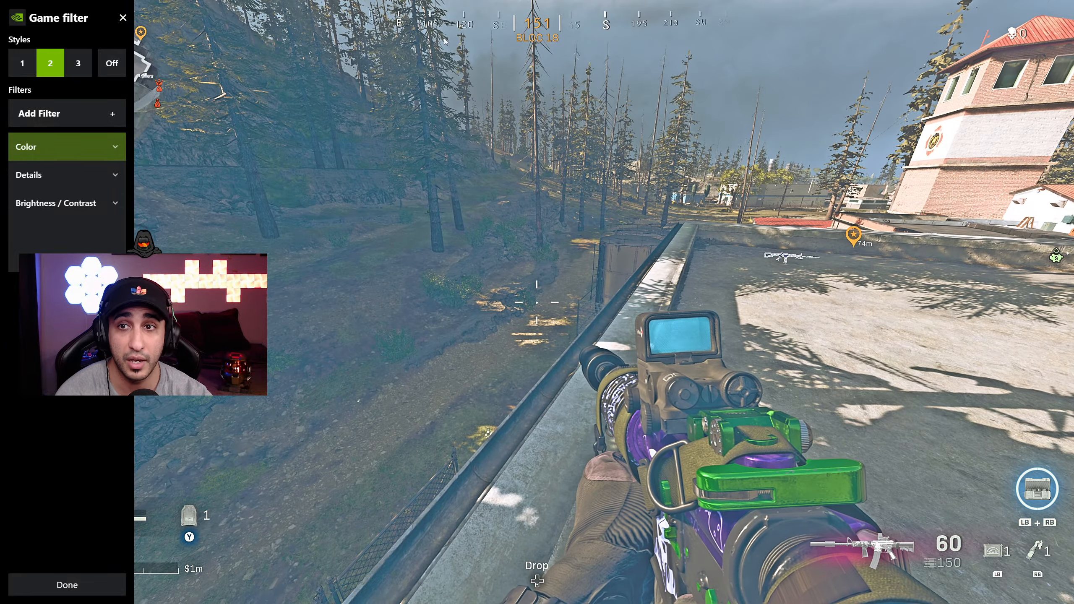
pyautogui.click(111, 63)
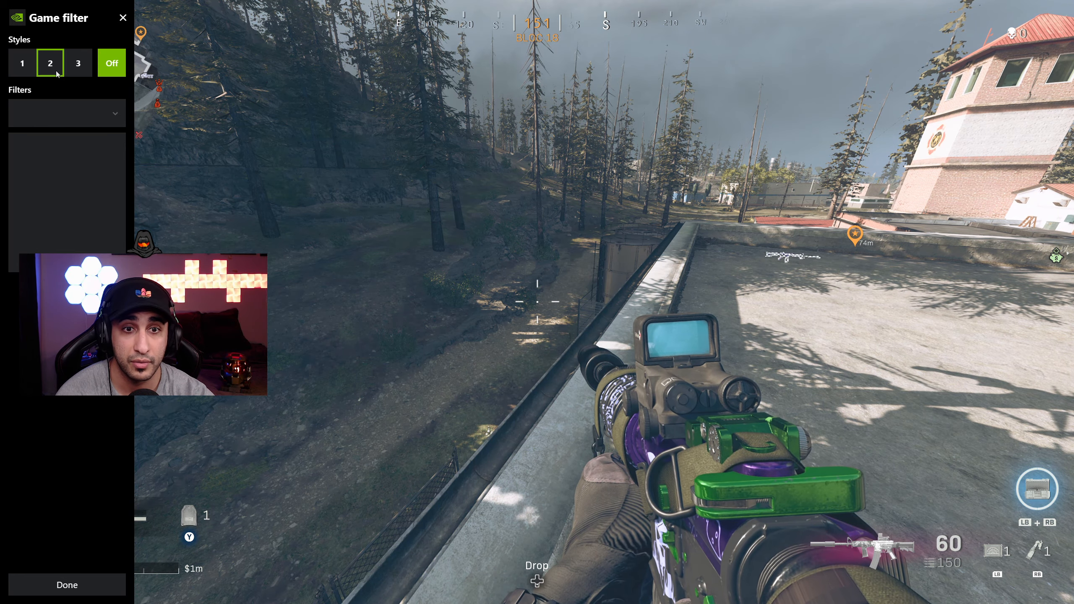
pyautogui.click(22, 62)
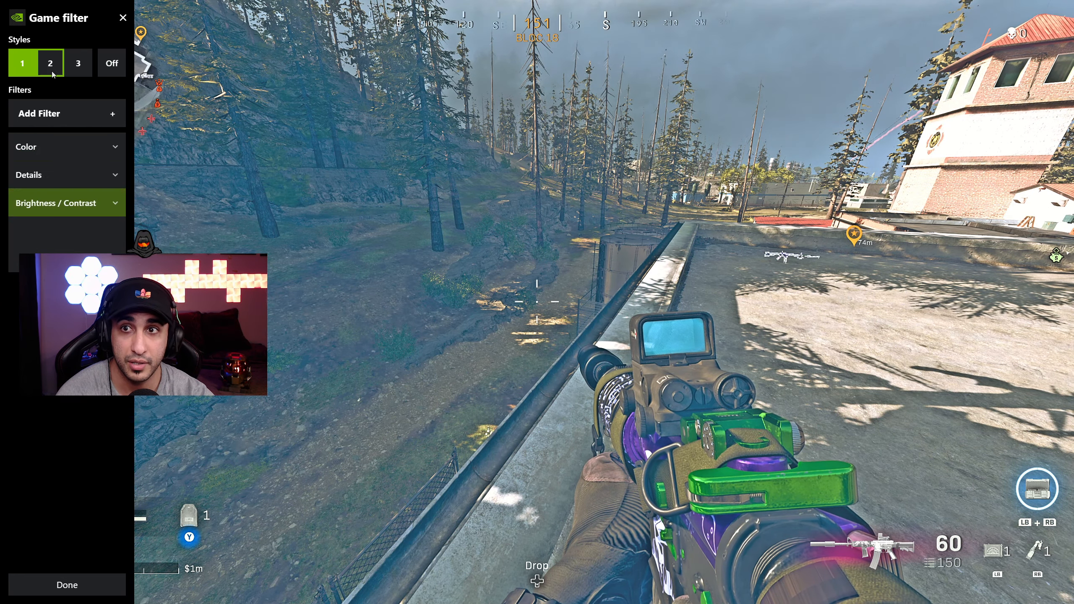
pyautogui.click(62, 146)
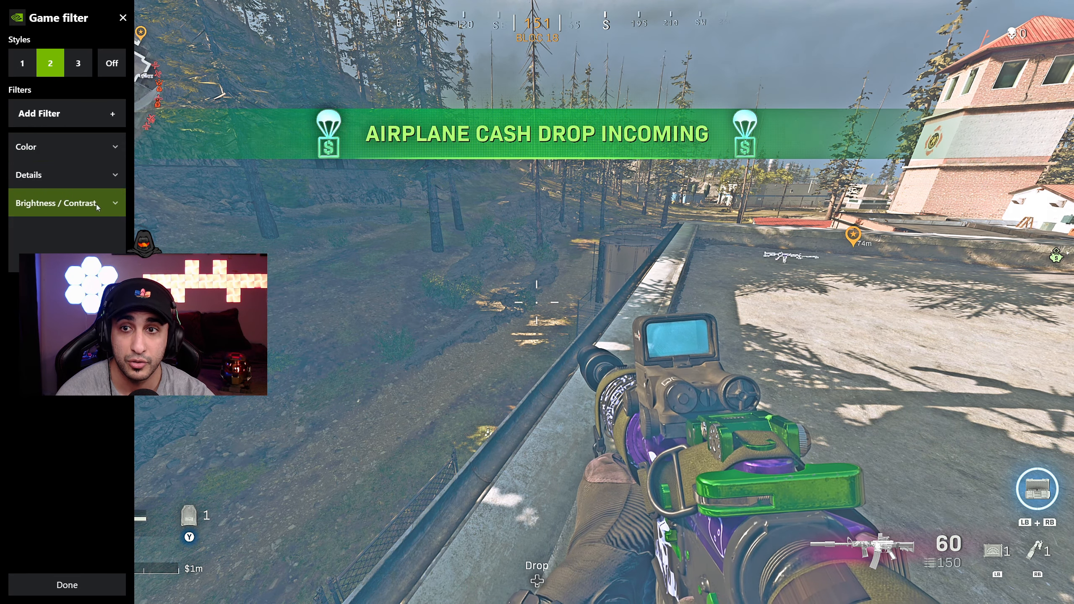
pyautogui.click(57, 203)
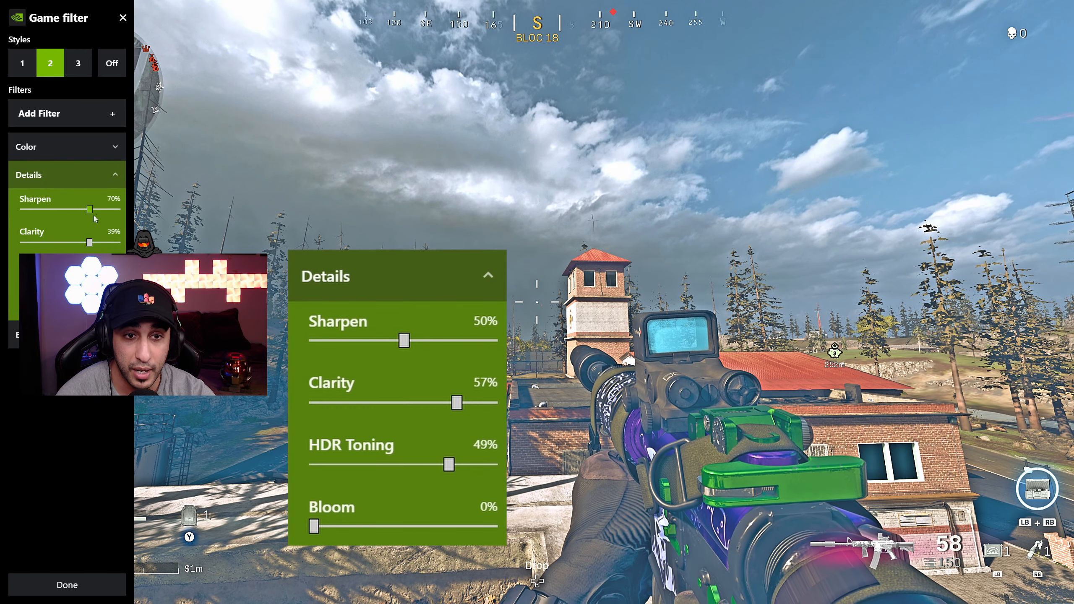
# - Drag the Details filter's Sharpen slider to 51% and Clarity slider to 57%
pyautogui.moveTo(90, 210); pyautogui.dragTo(120, 210)
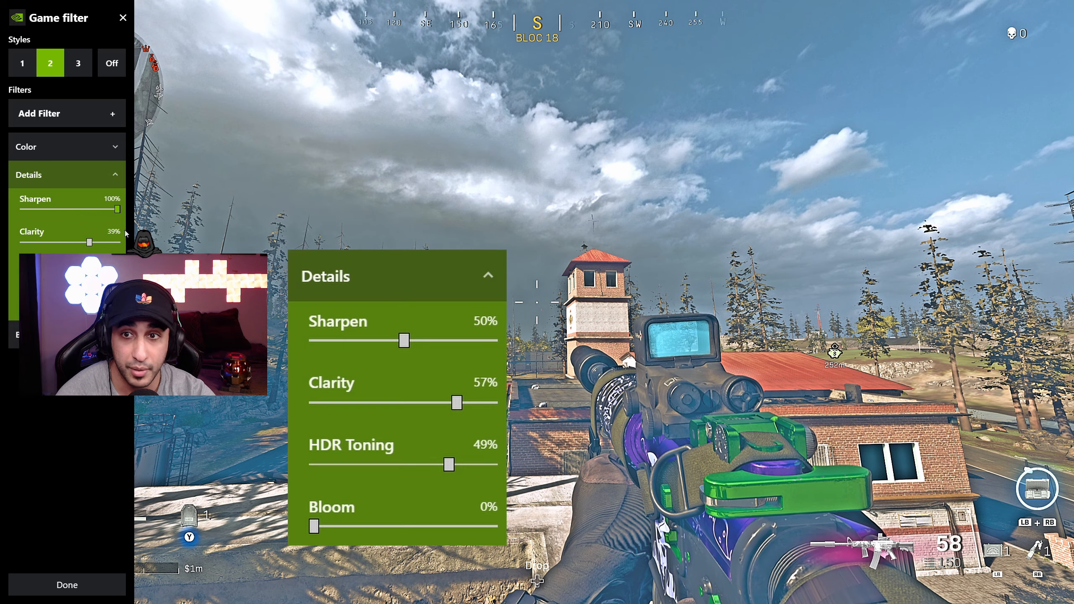
pyautogui.moveTo(120, 207); pyautogui.dragTo(67, 207)
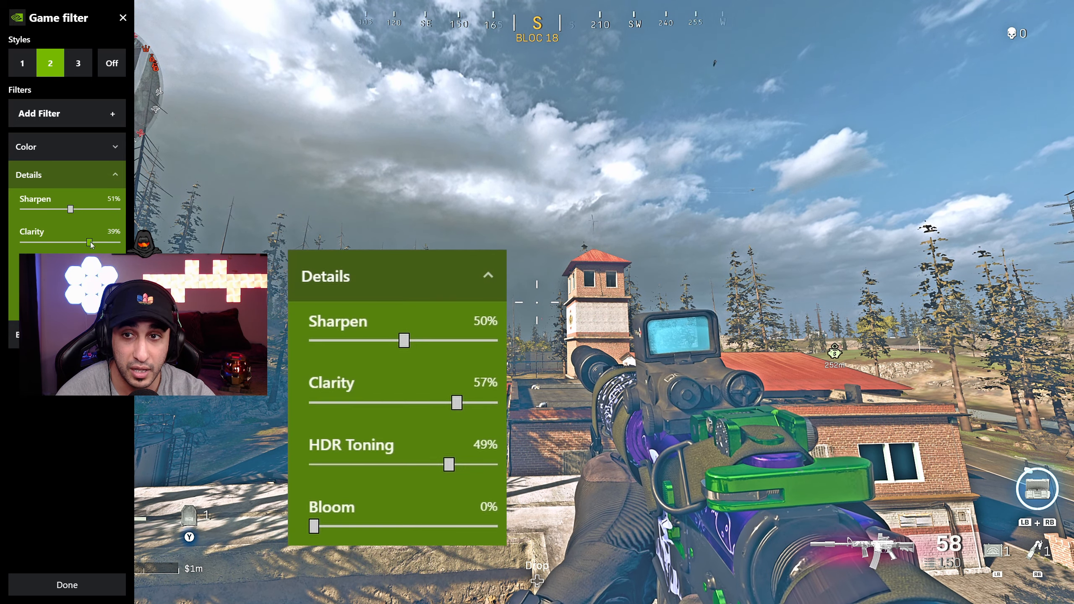
pyautogui.moveTo(91, 243); pyautogui.dragTo(87, 243)
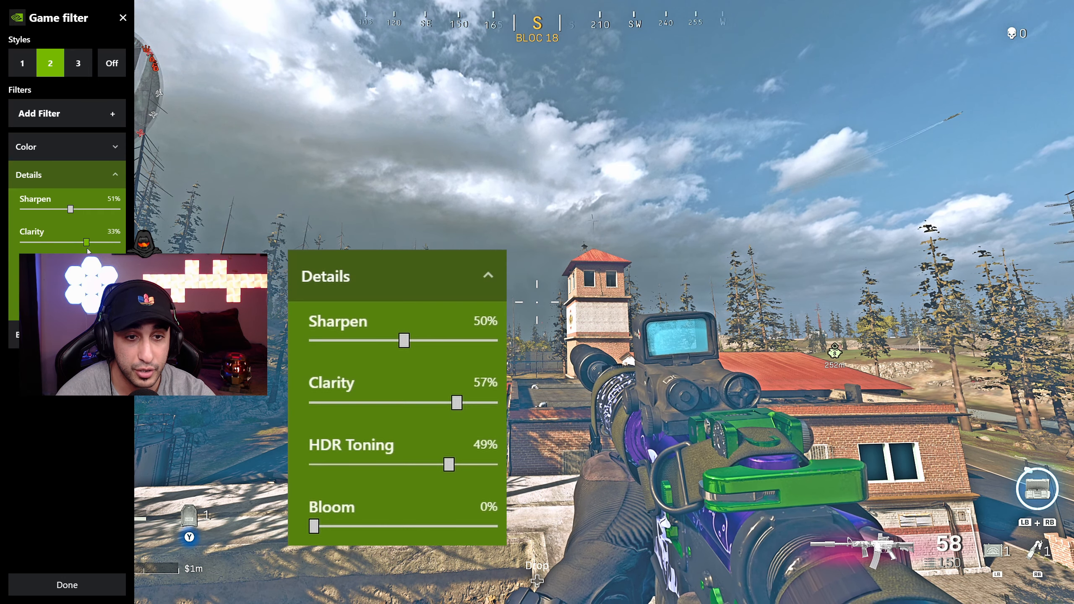
pyautogui.moveTo(87, 241); pyautogui.dragTo(109, 241)
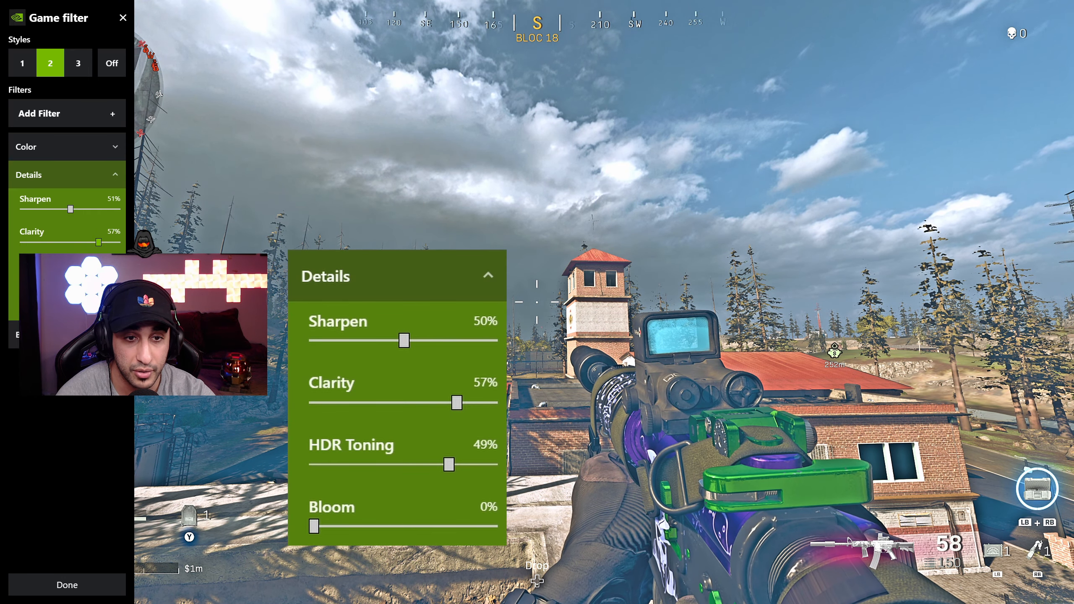
pyautogui.moveTo(105, 241); pyautogui.dragTo(127, 242)
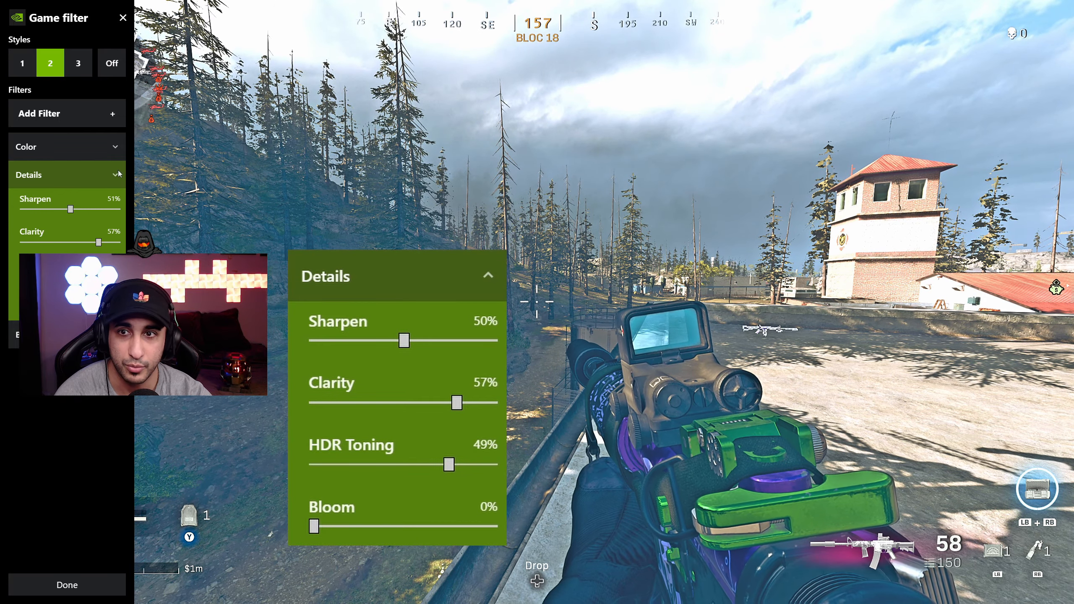
# - Collapse Details so the Color filter's tint and temperature adjustments show
pyautogui.click(65, 146)
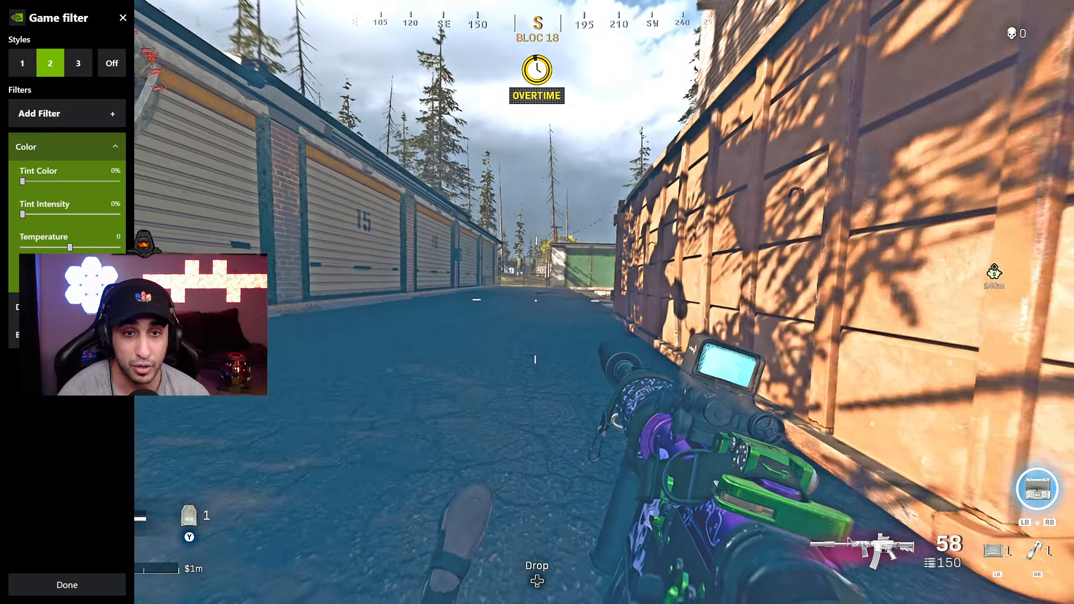
# - Switch the game filter between Off and style 2 to compare filtered and unfiltered views
pyautogui.click(110, 62)
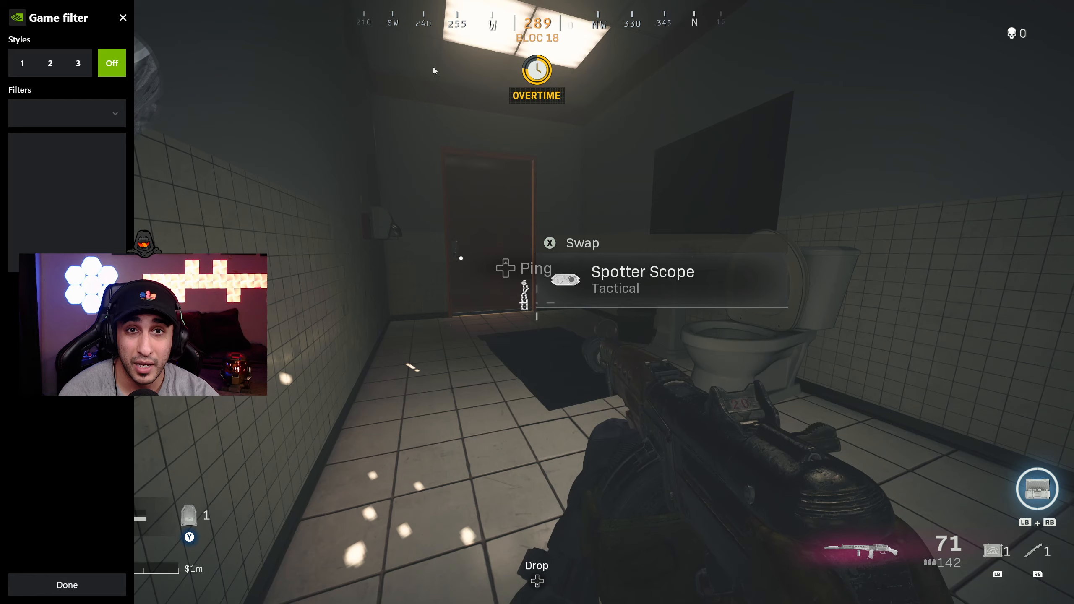
pyautogui.click(50, 63)
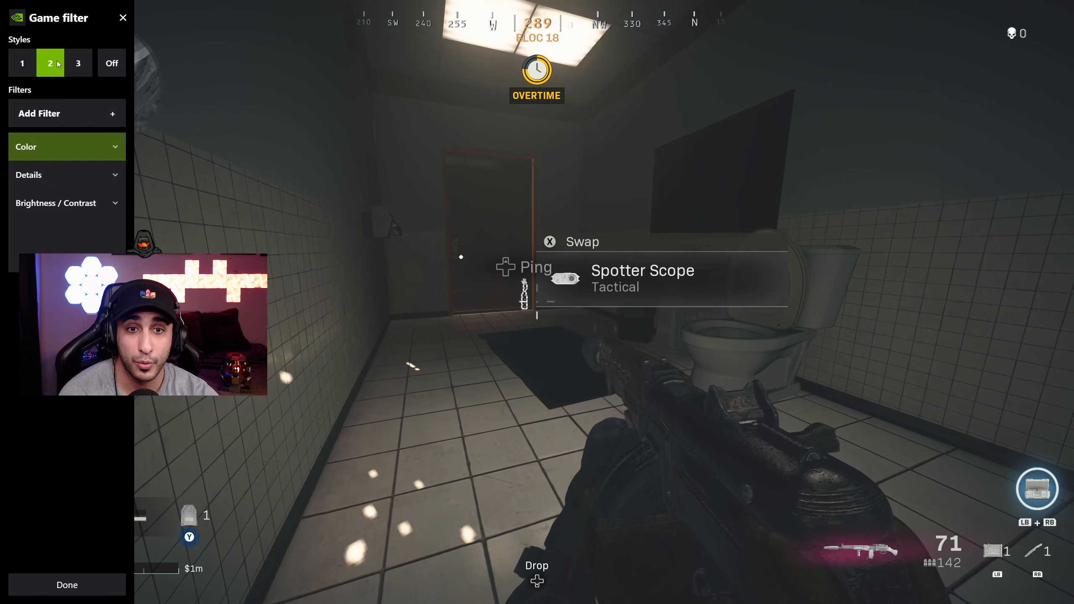
pyautogui.click(50, 62)
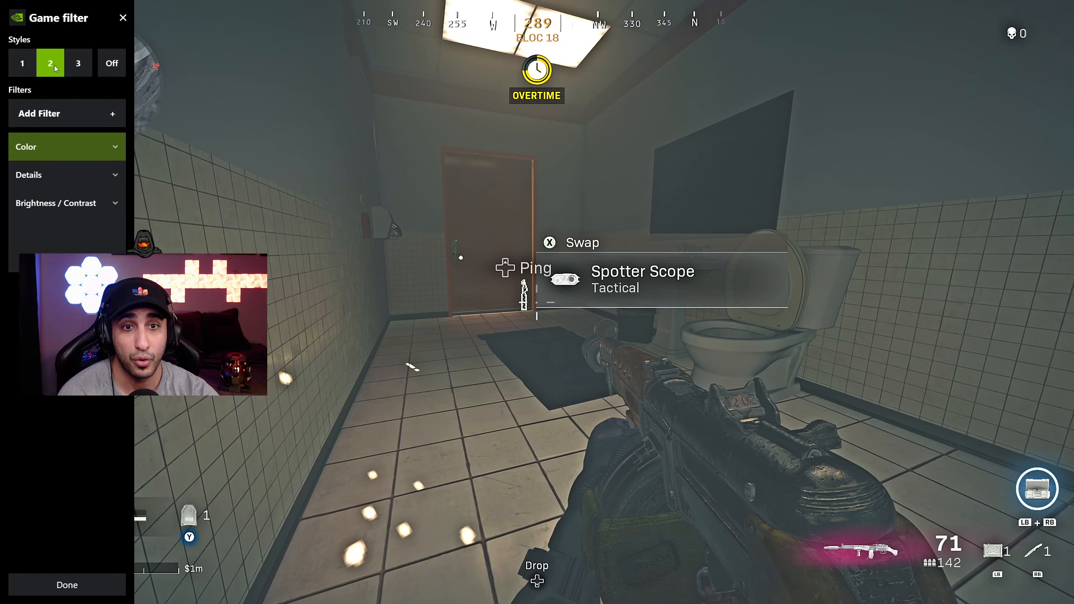
pyautogui.click(111, 63)
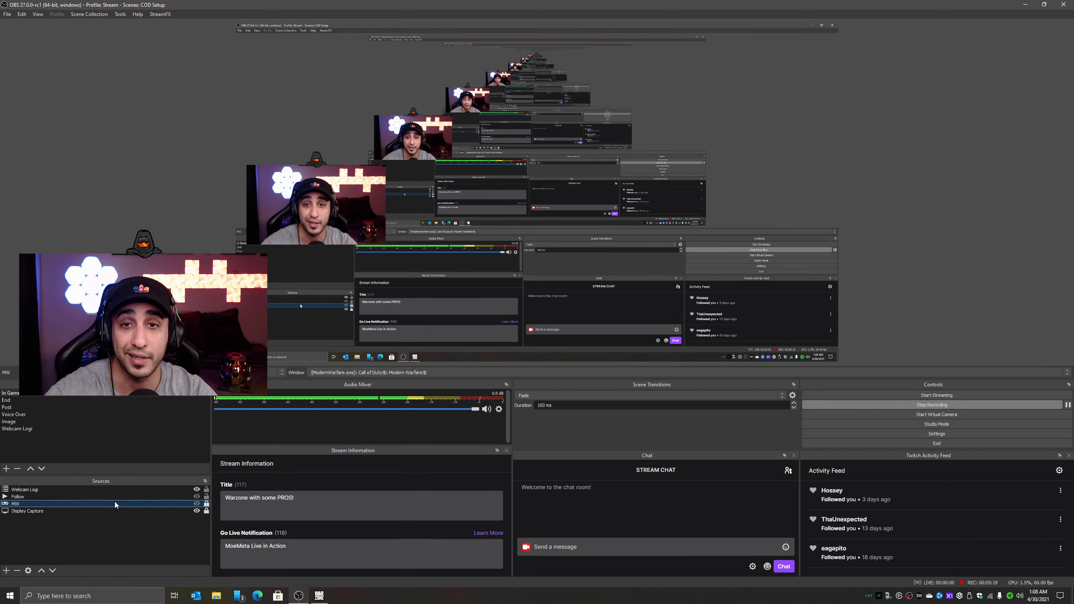
# - Open the Properties window of the MW game-capture source capturing Modern Warfare
pyautogui.doubleClick(15, 503)
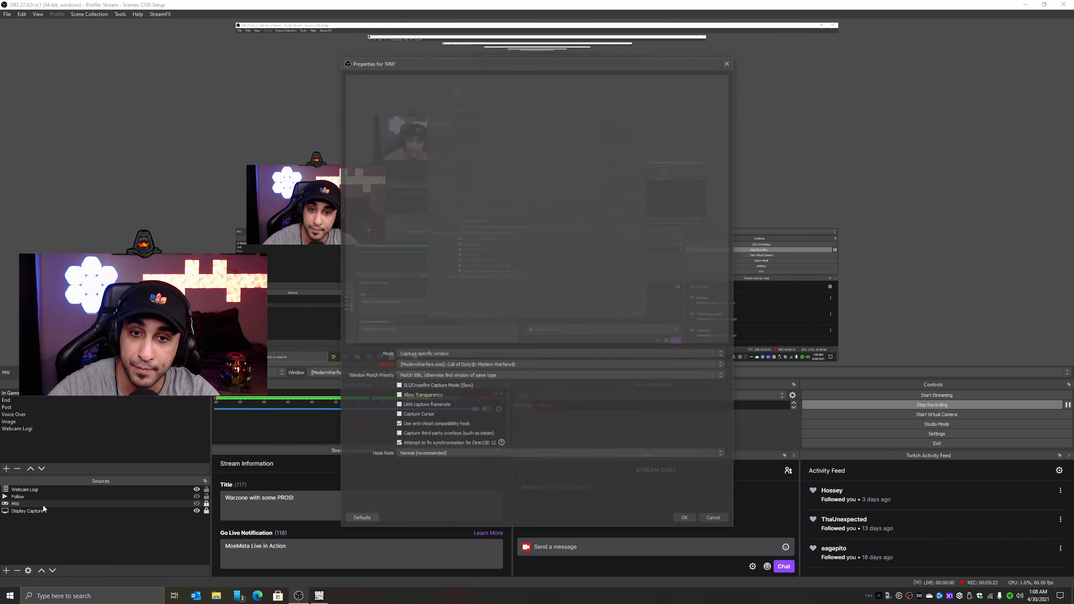